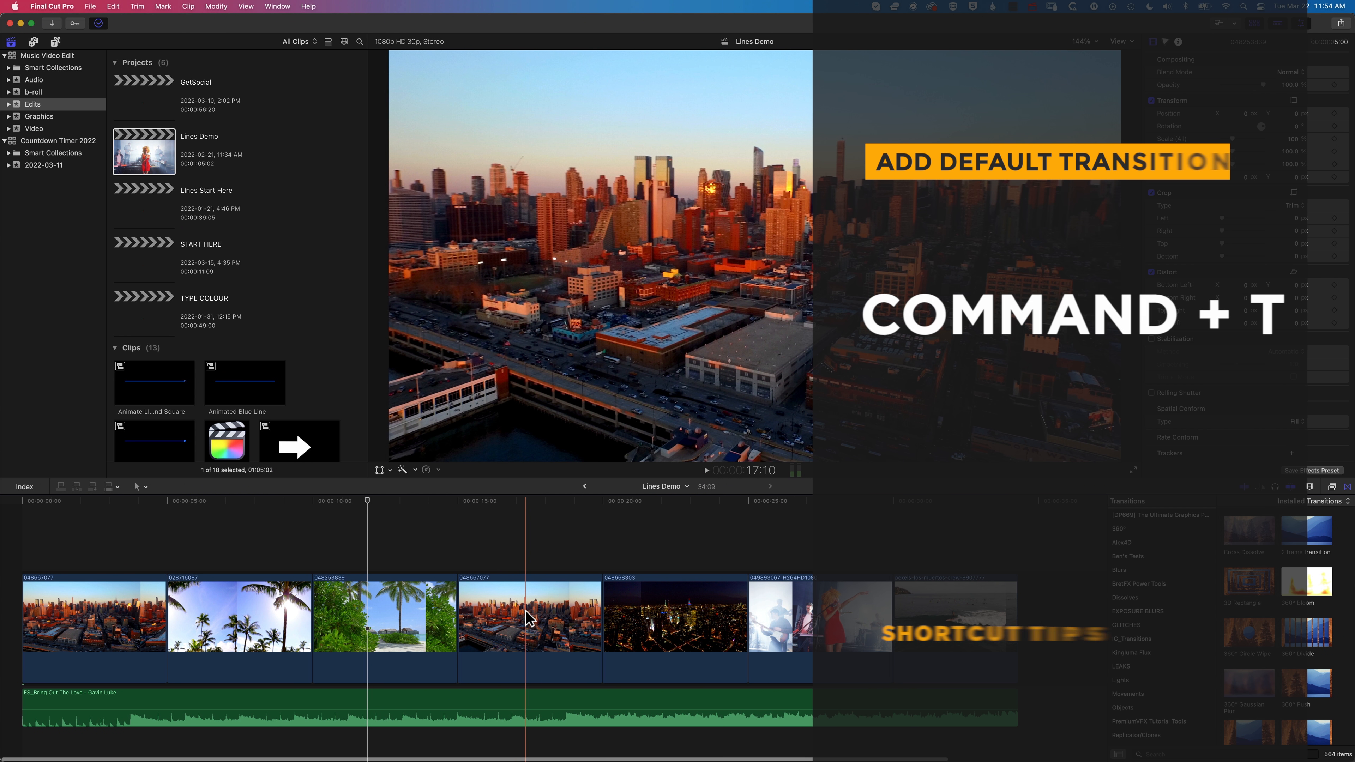
Step: Add the default Cross Dissolve at both ends of the daytime skyline clip with Command+T
left_click(529, 615)
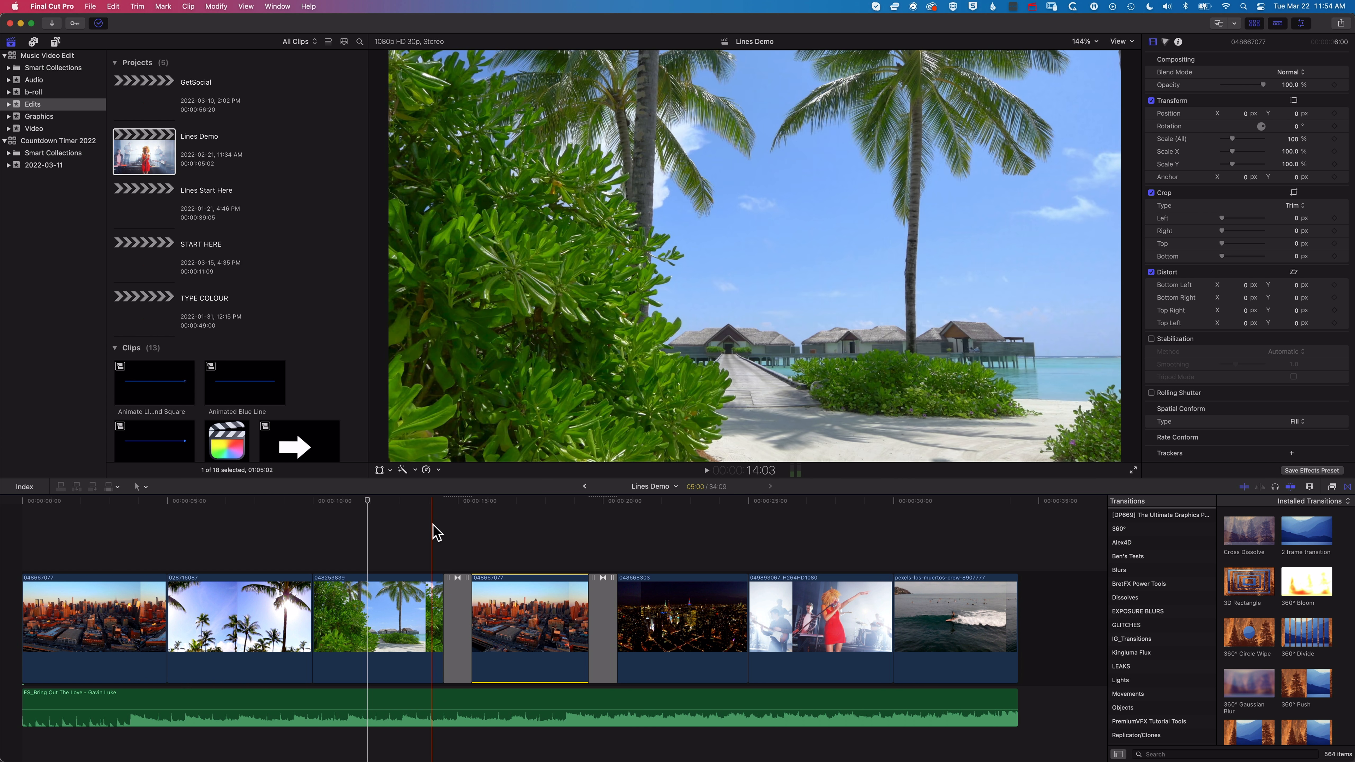
left_click(705, 470)
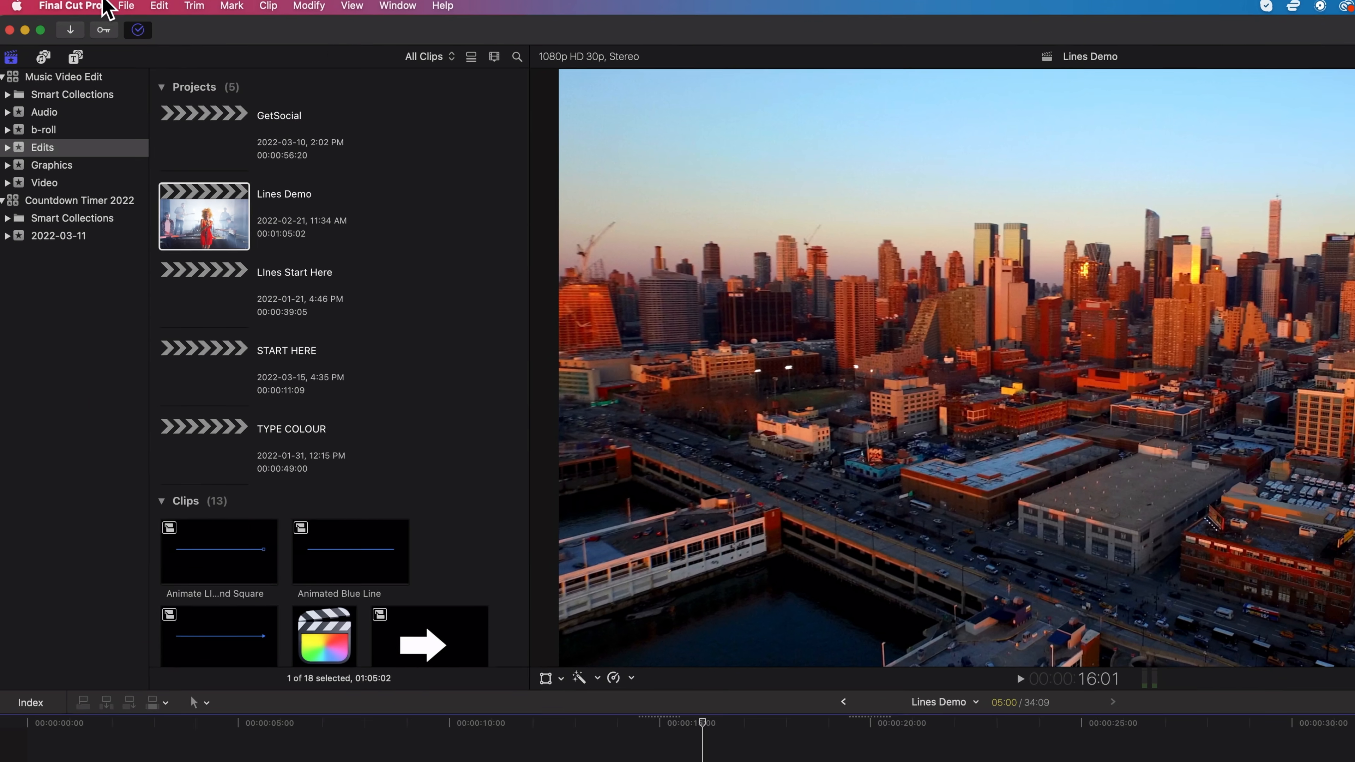
left_click(158, 7)
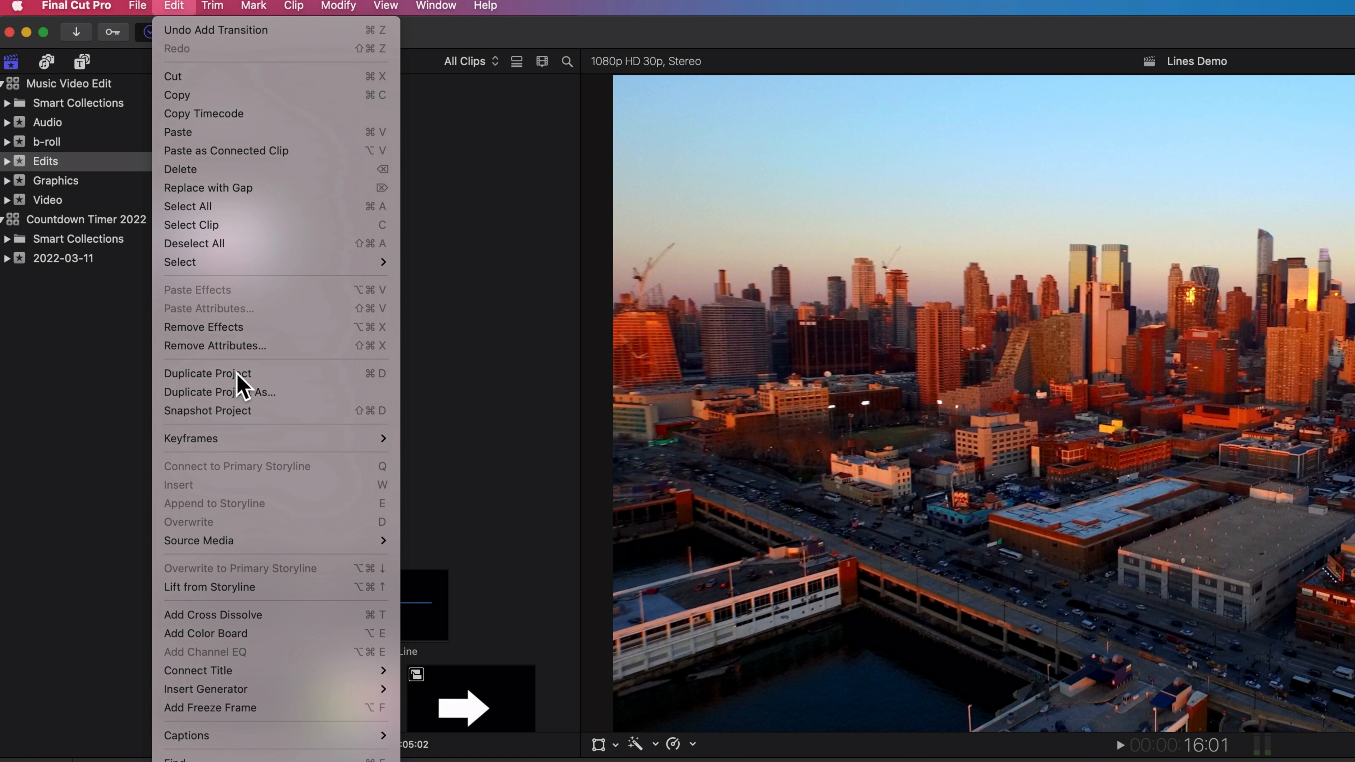
mouse_move(251, 615)
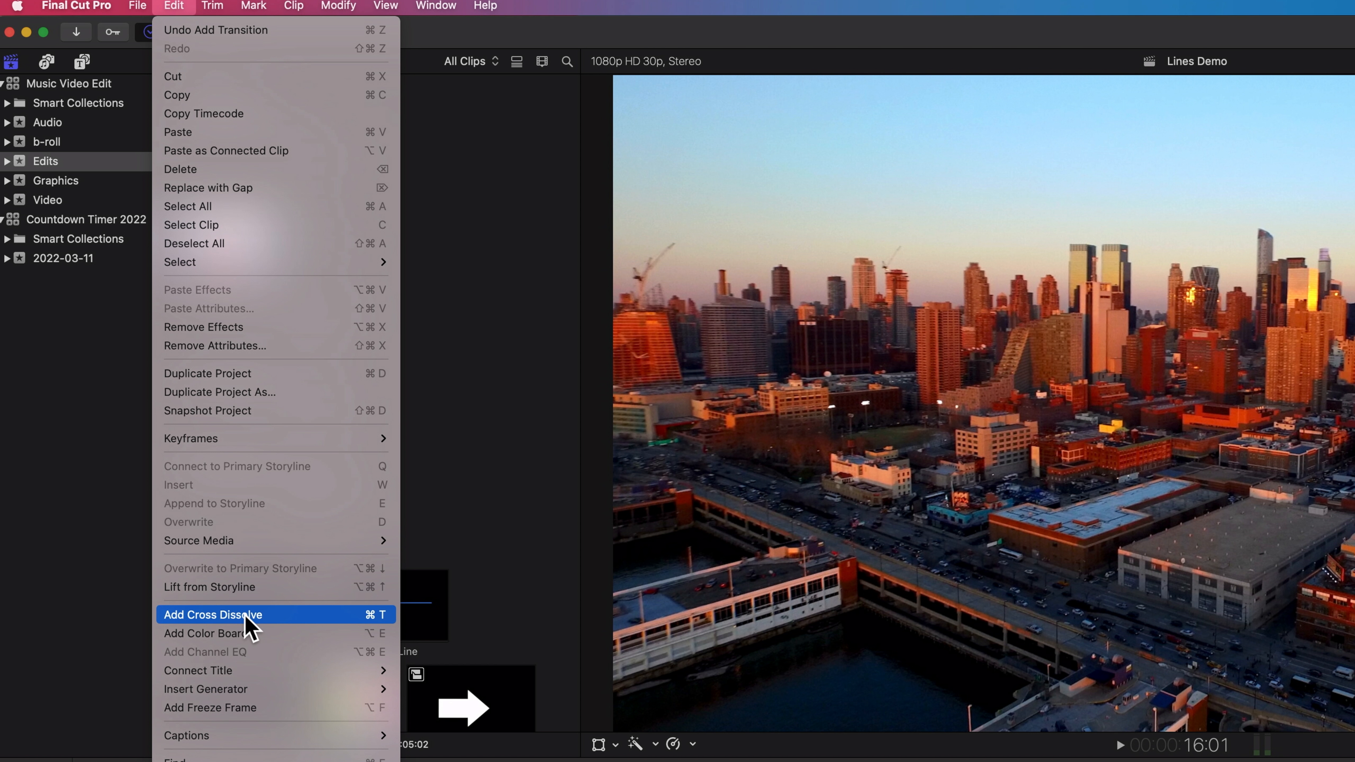
mouse_move(247, 629)
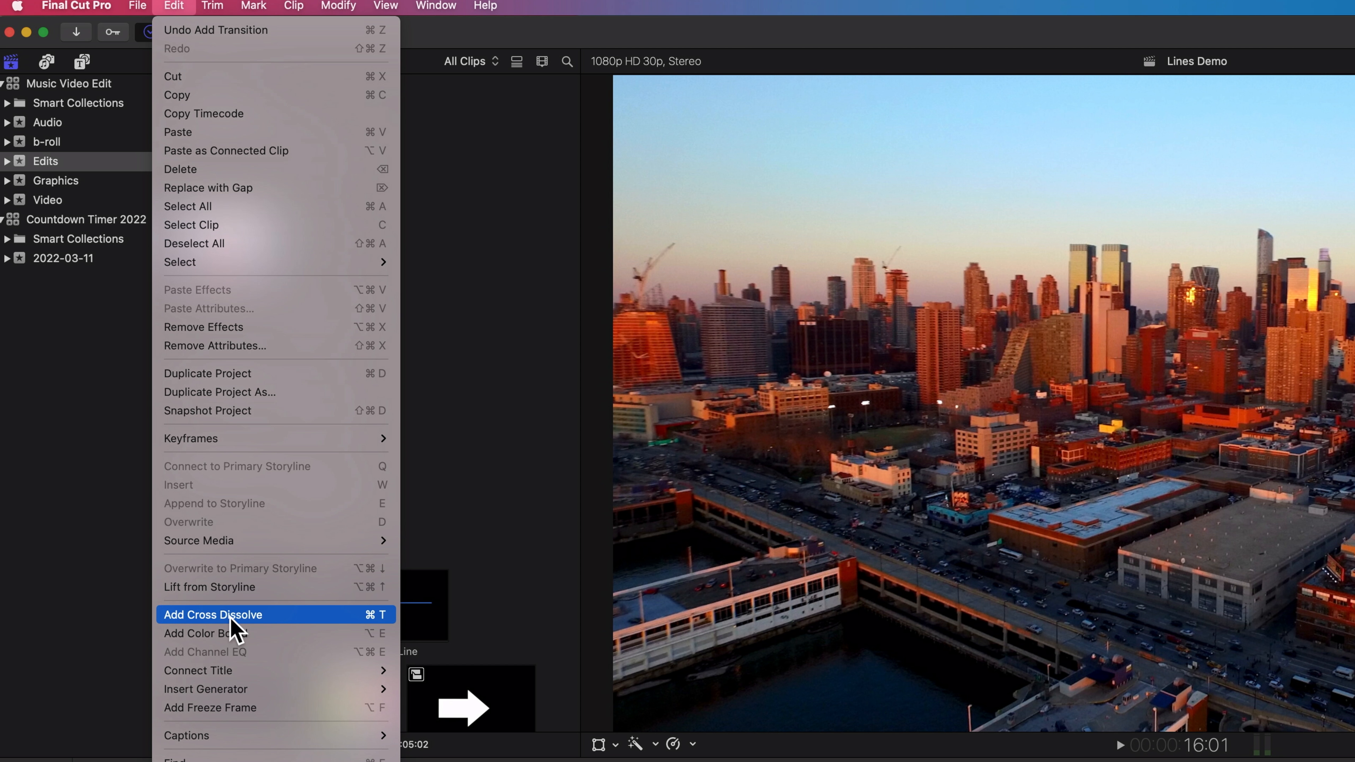
mouse_move(223, 626)
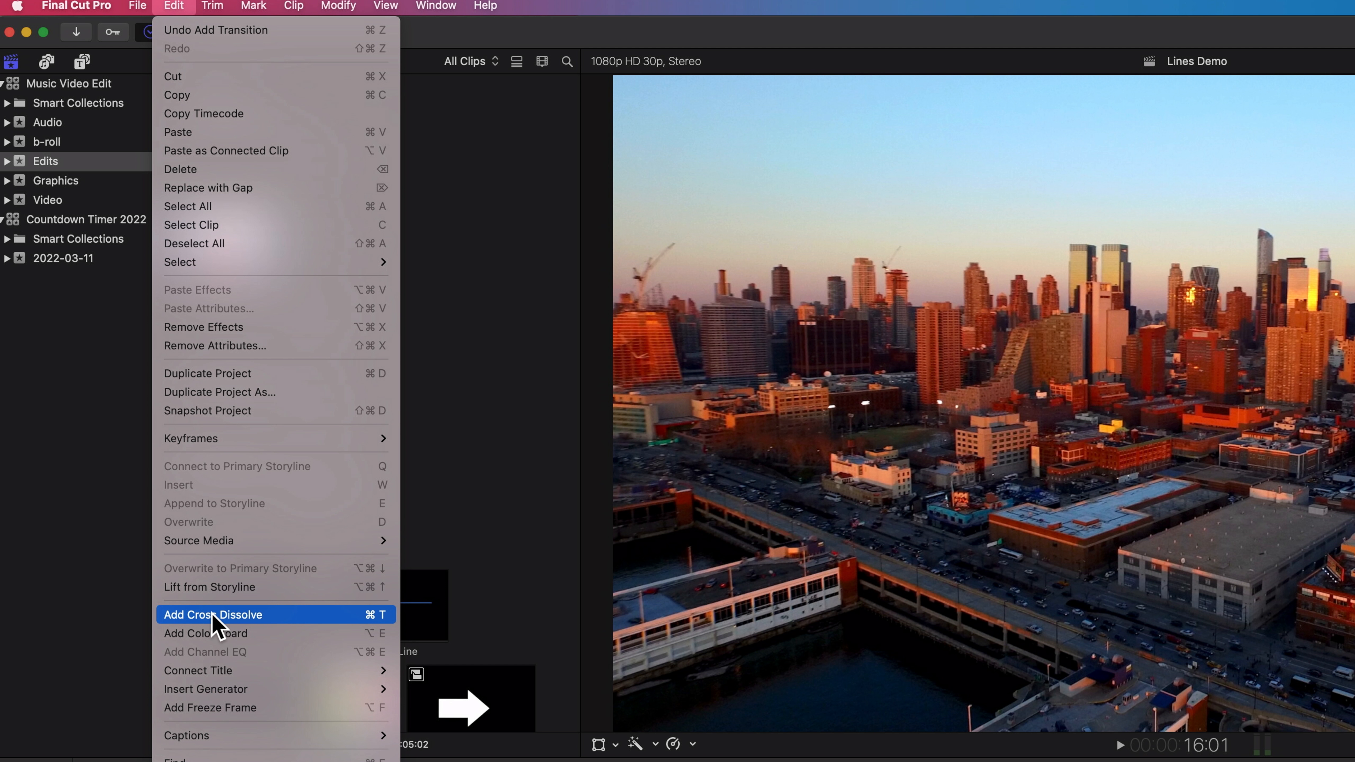
left_click(212, 615)
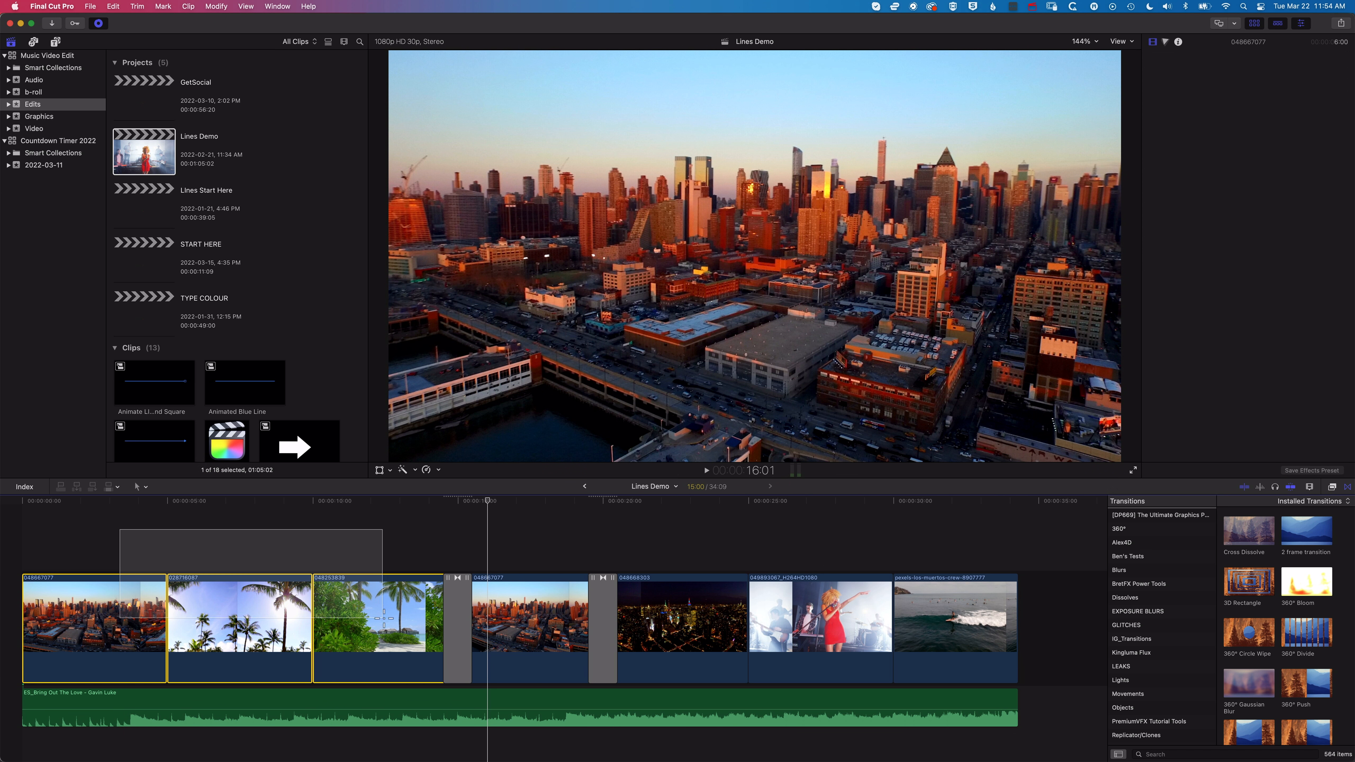
left_click(388, 624)
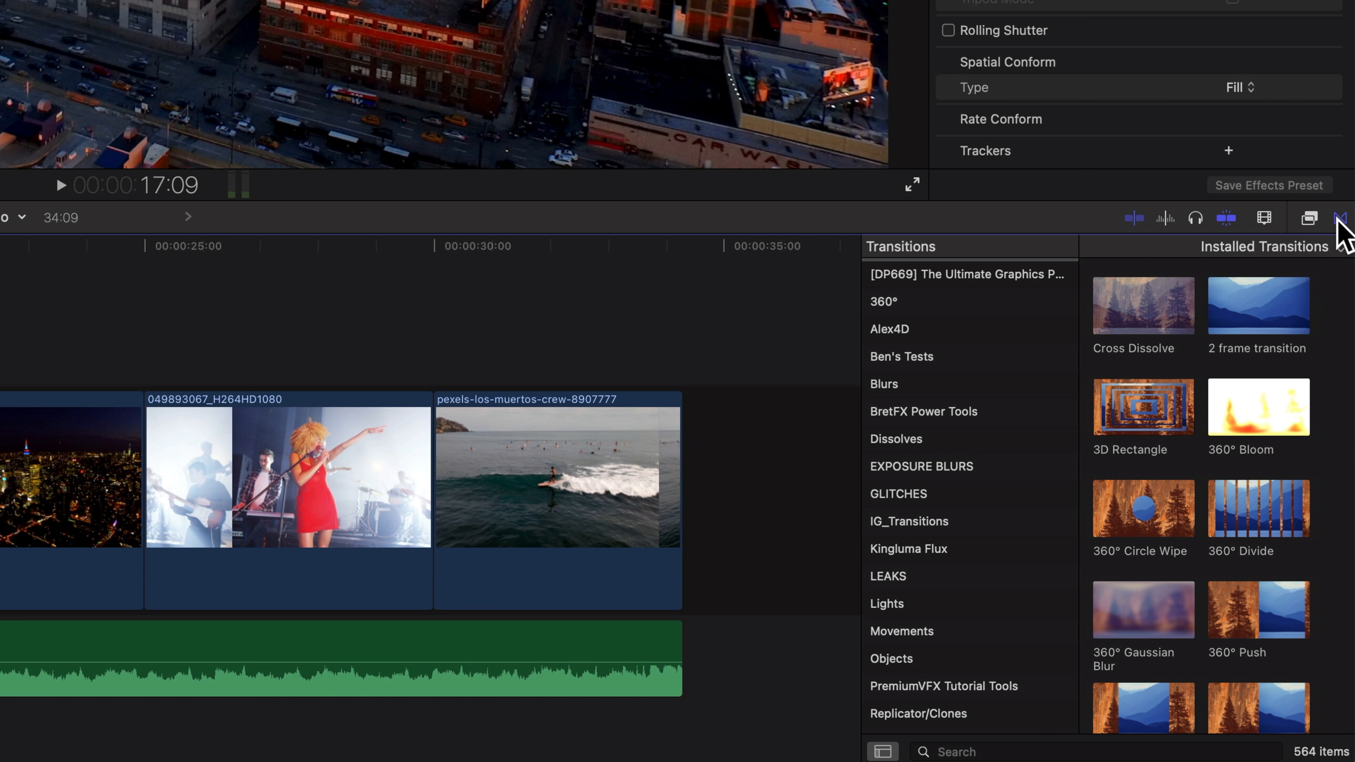
Step: Show the Transitions browser and filter it to the Movements category
left_click(1342, 218)
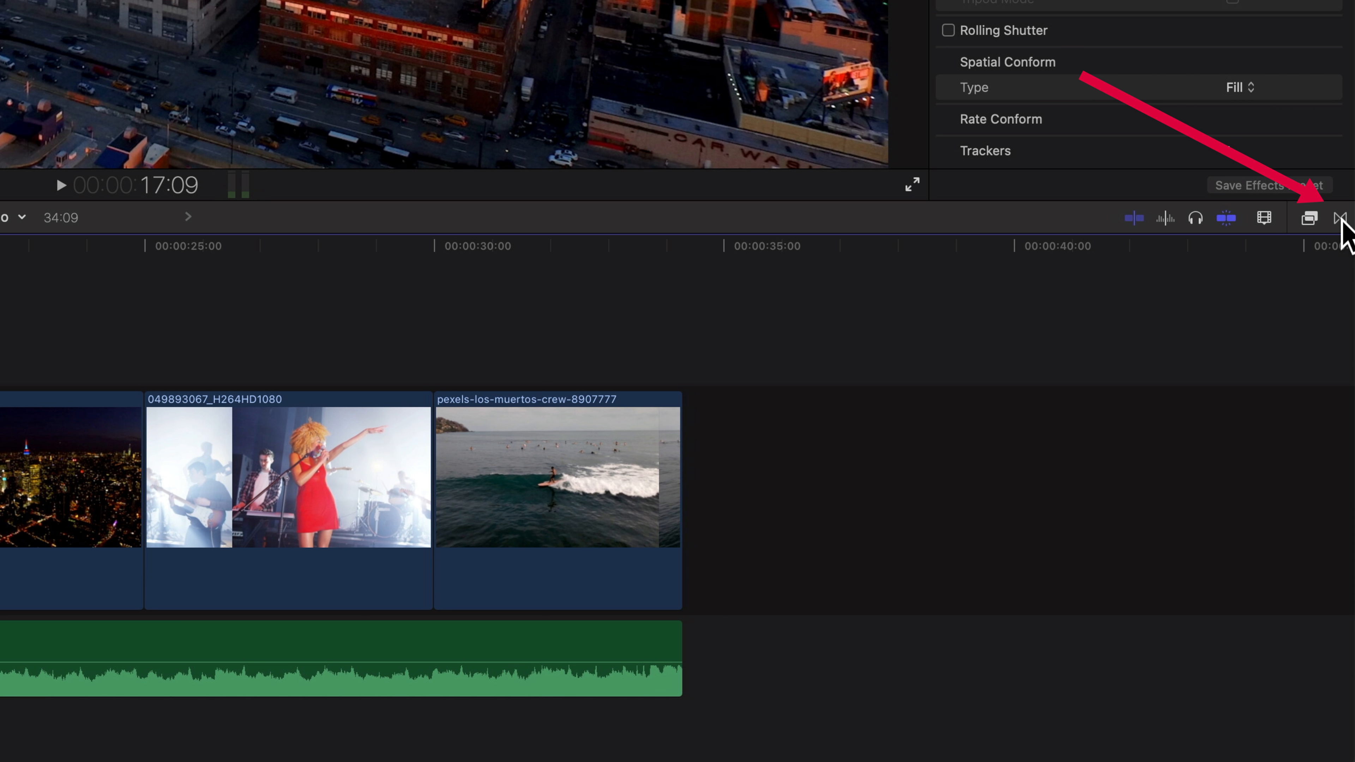
left_click(1341, 217)
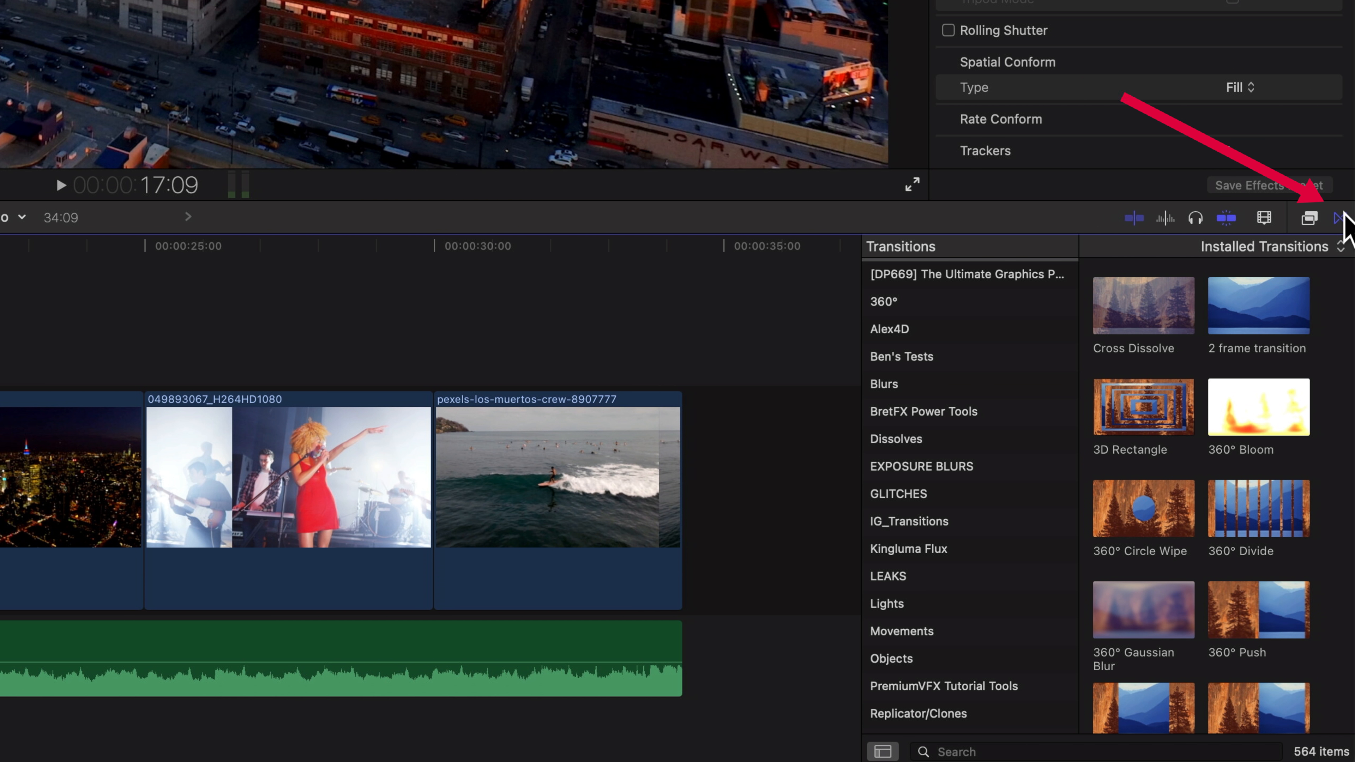
left_click(1142, 304)
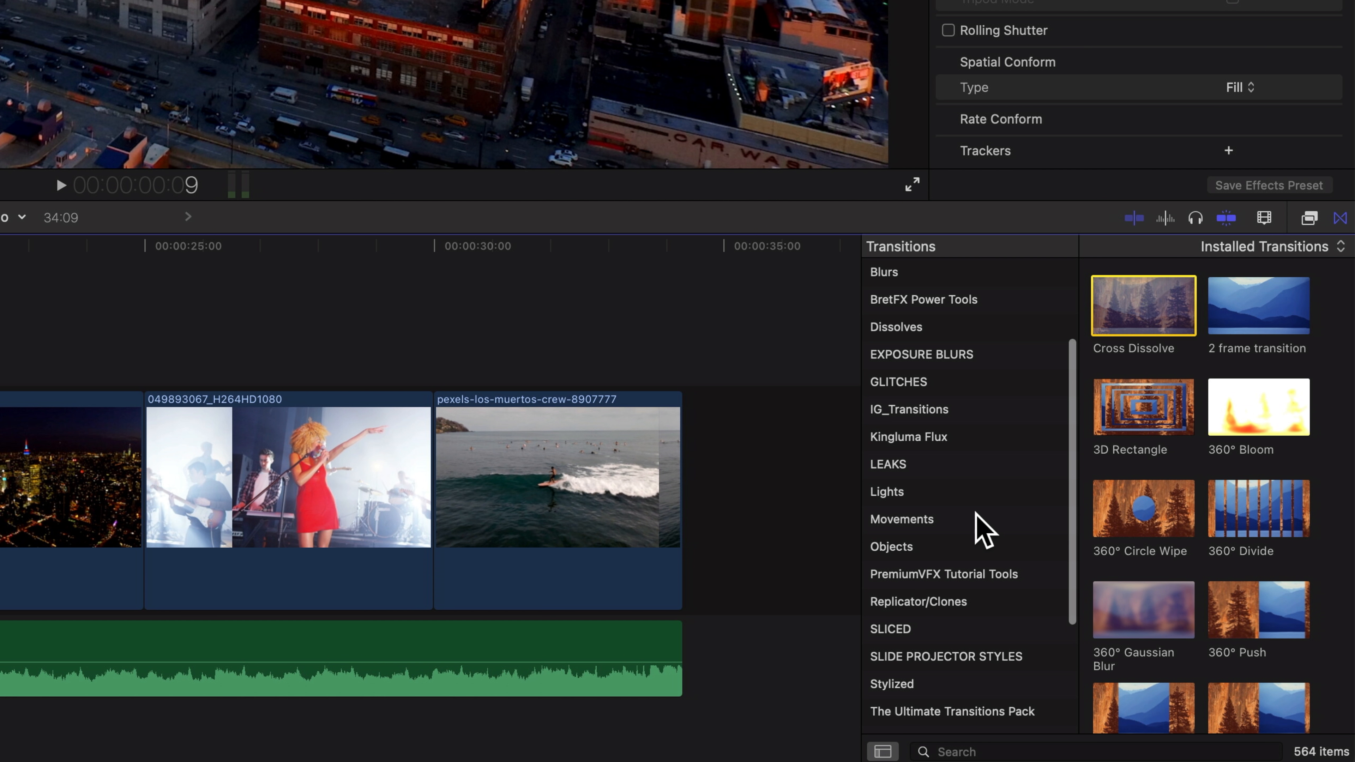
left_click(903, 519)
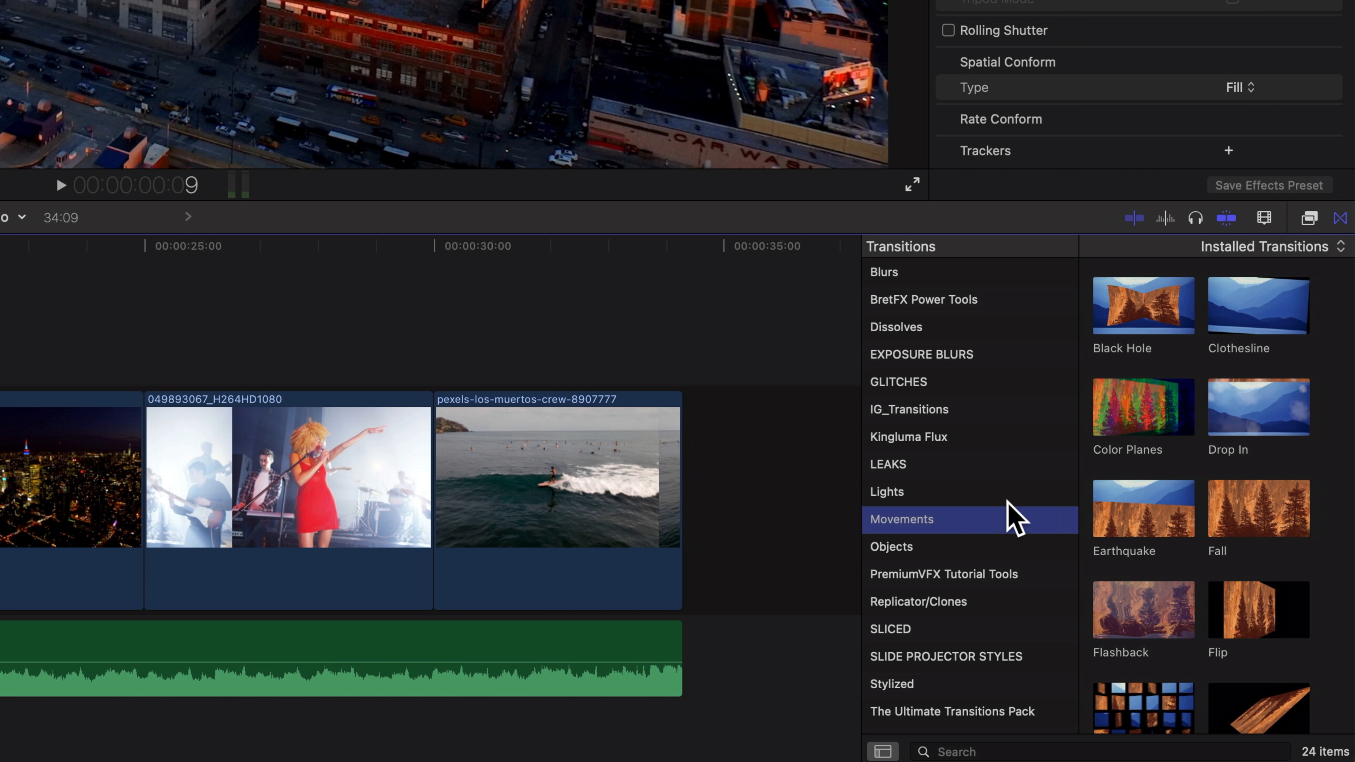
Step: Make Color Planes the default transition from its context menu
left_click(1143, 407)
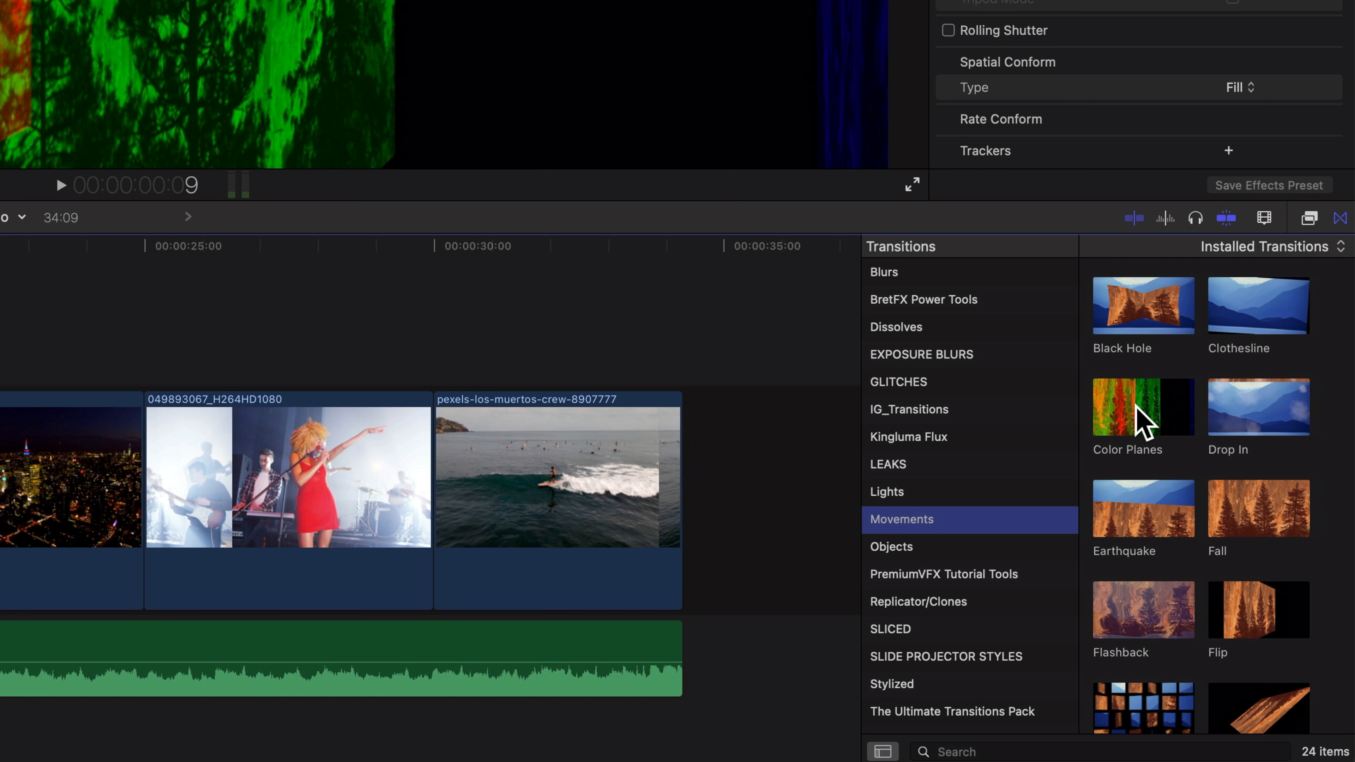
right_click(1142, 407)
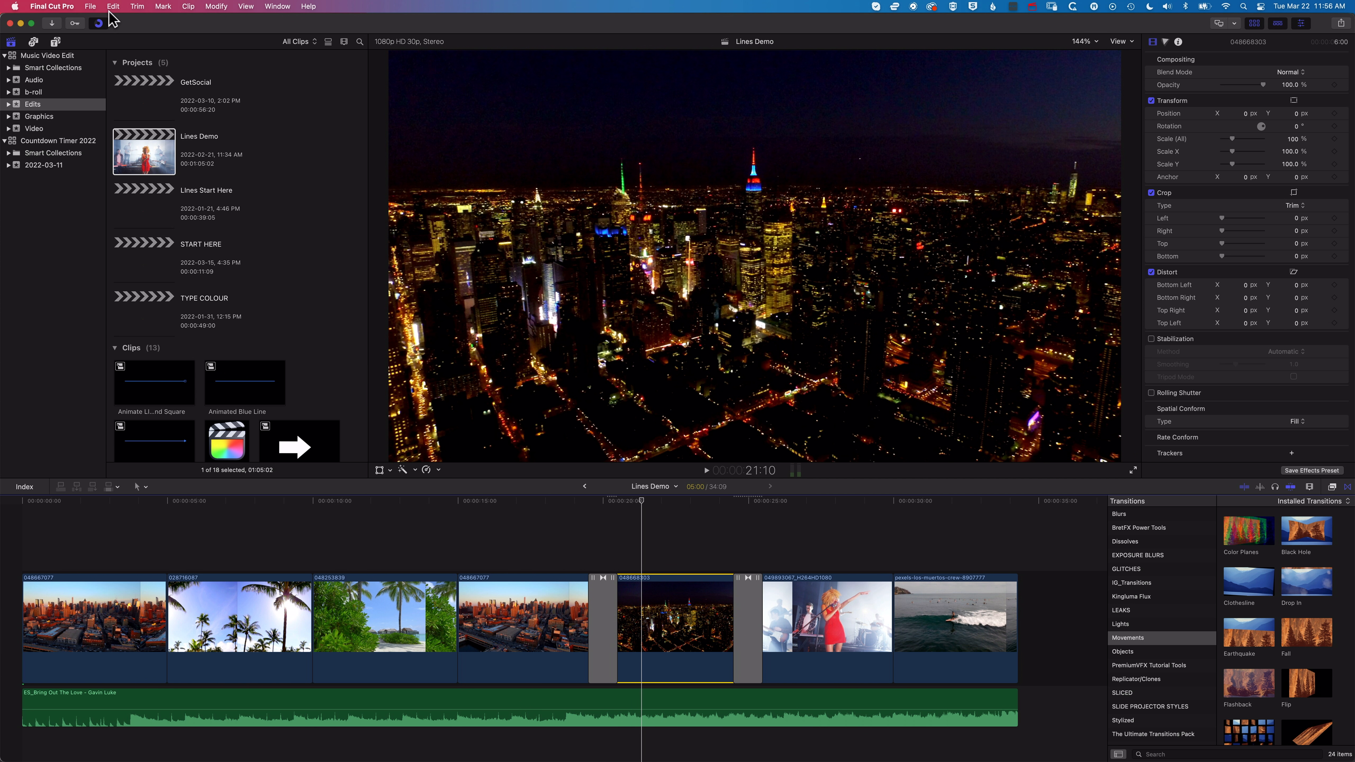
Step: Show the Edit menu, whose Command+T entry now reads Add Color Planes
left_click(112, 6)
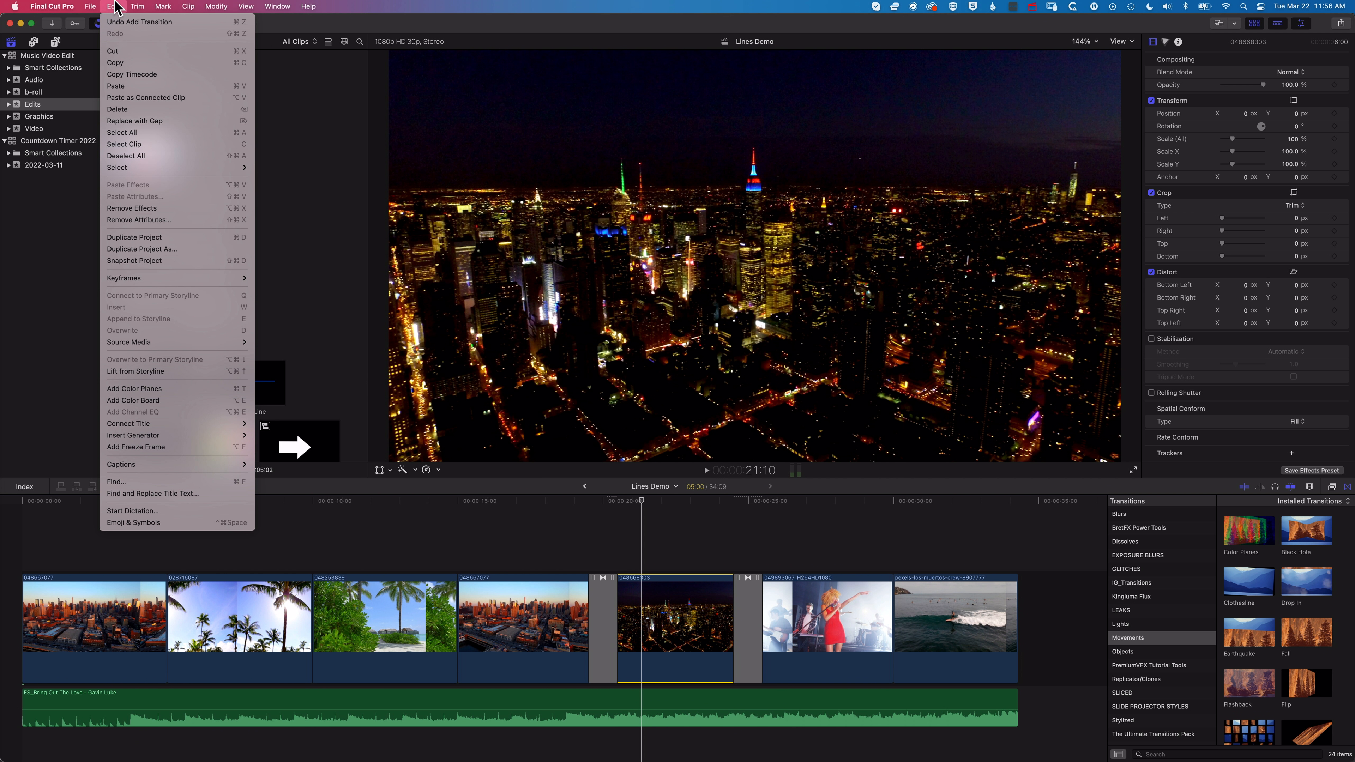
mouse_move(134, 389)
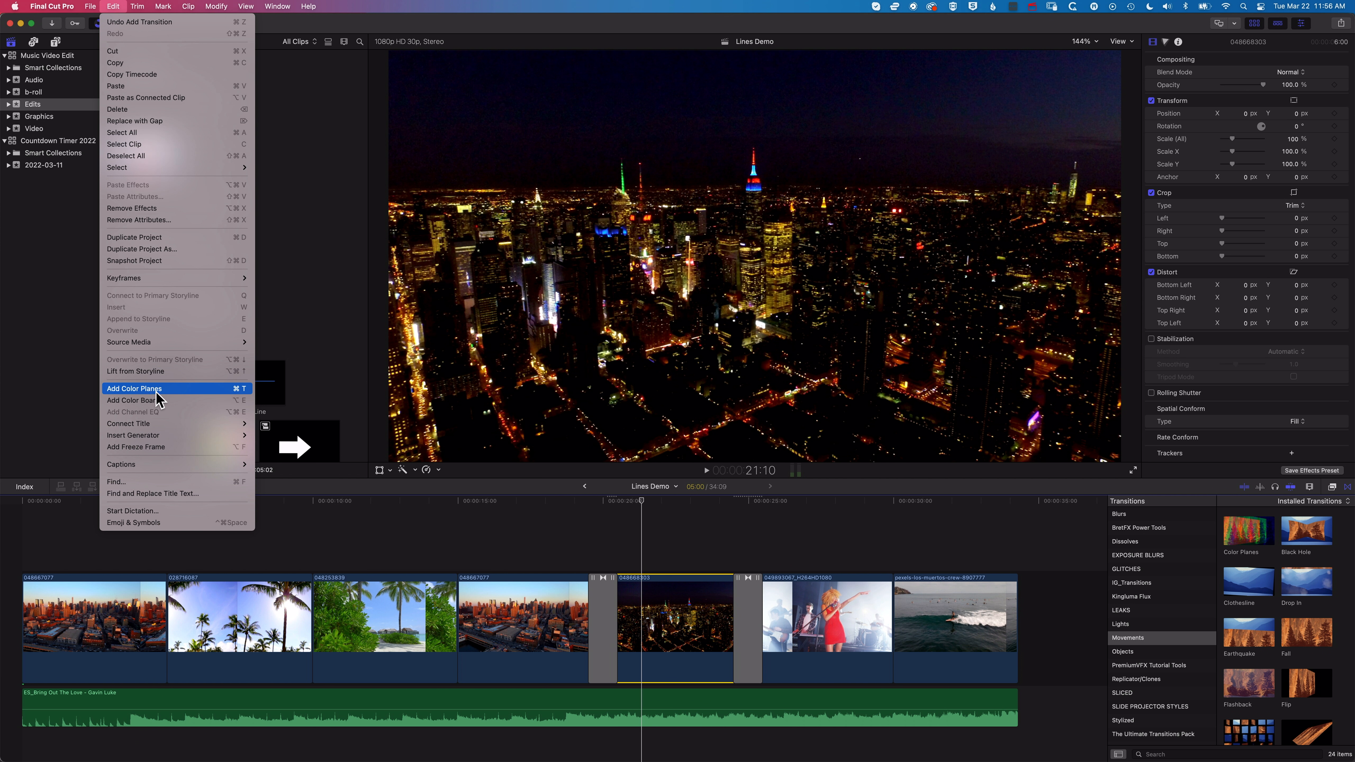
mouse_move(189, 400)
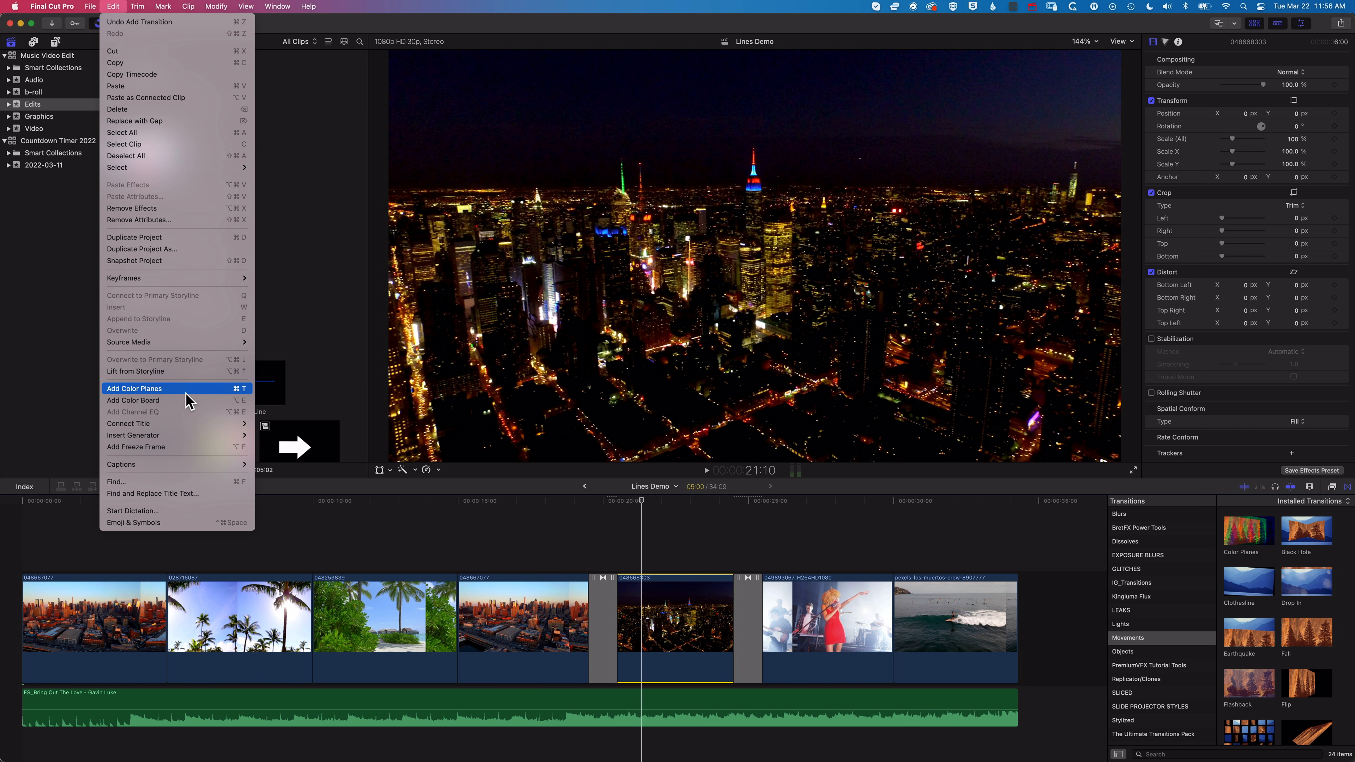